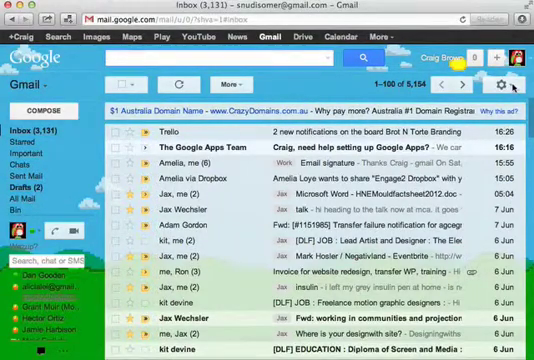
Reach the Signature section of Gmail's general settings and choose the custom signature option.
click(504, 82)
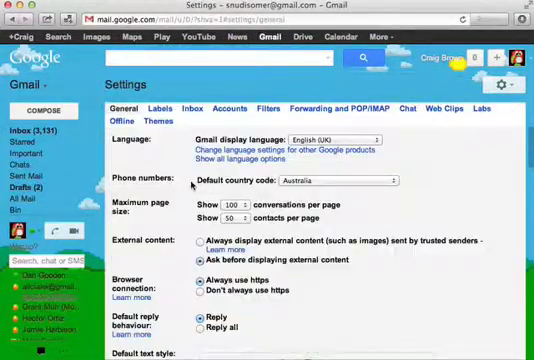
scroll(down, 3)
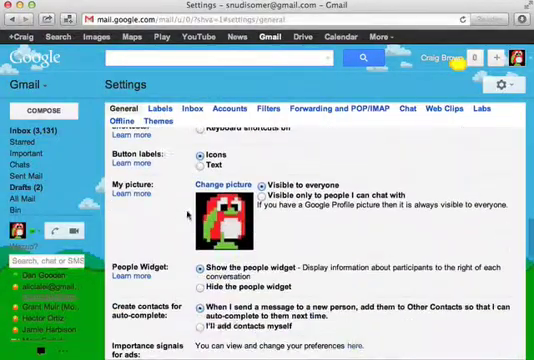
scroll(down, 3)
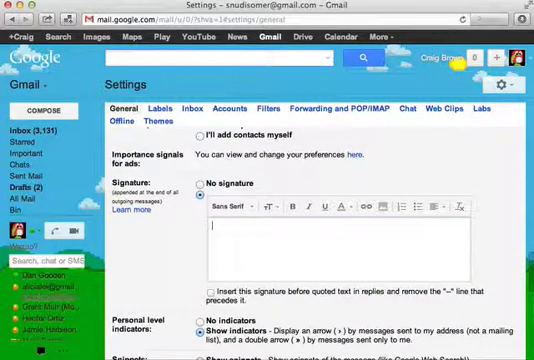
text(Craig Brown)
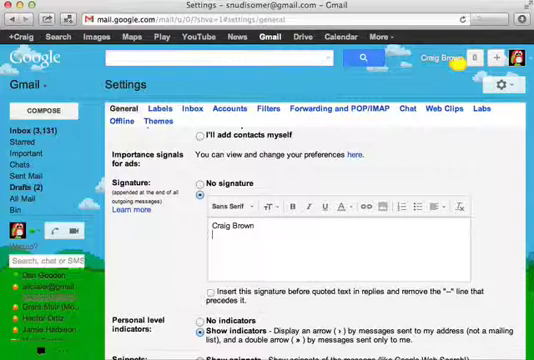
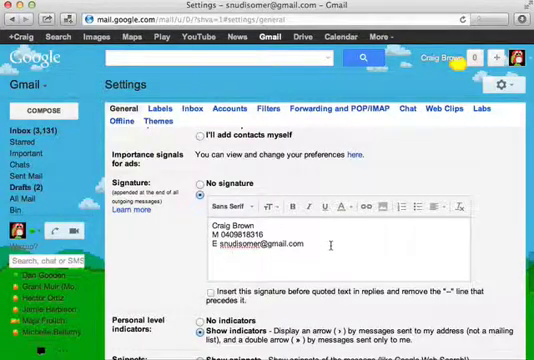
text(http://design-kink.com)
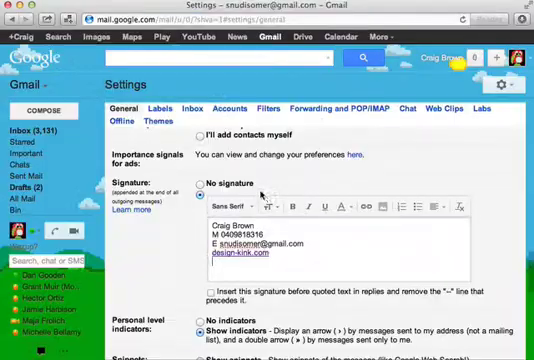
text(http://slinkyandsnudis.com)
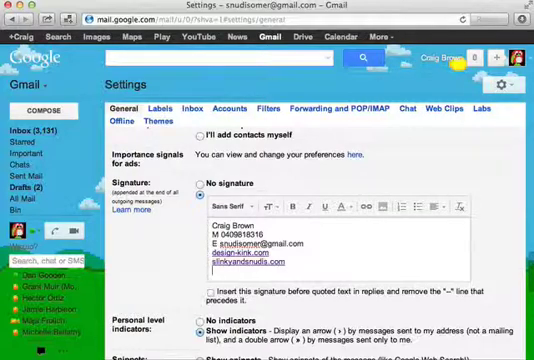
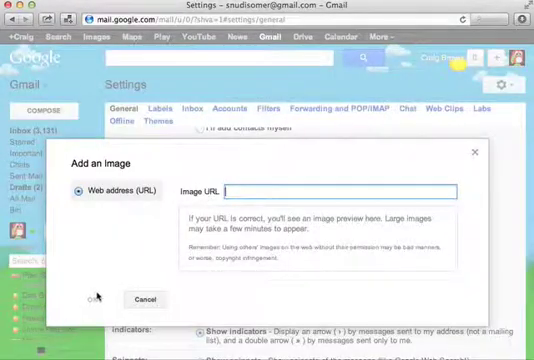
Add an 'Alternative email' line with the outlook.com address to the signature.
mouse_move(126, 224)
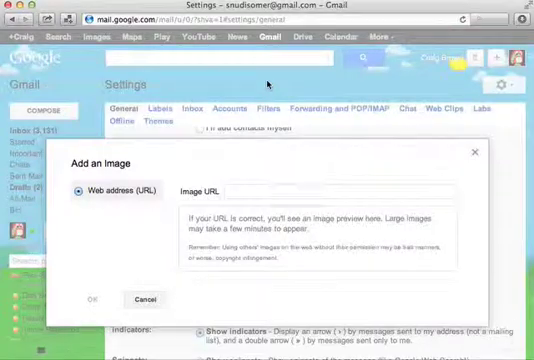
text(wd)
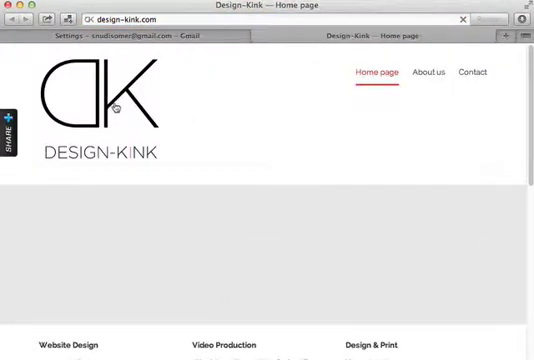
right_click(115, 110)
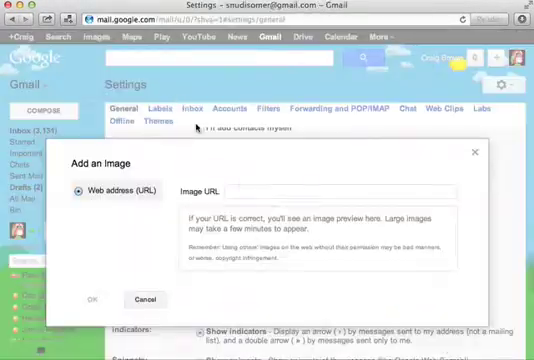
text(http://design-kink.com/)
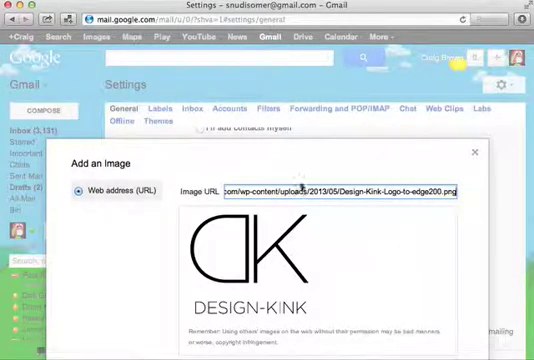
mouse_move(368, 155)
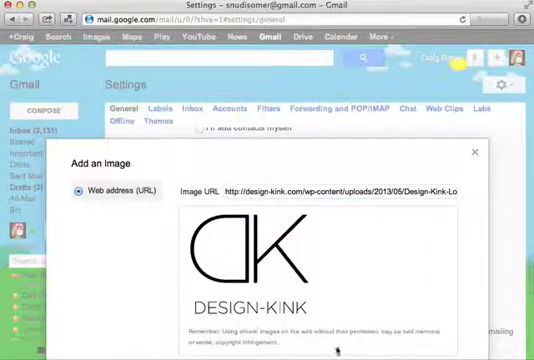
mouse_move(133, 261)
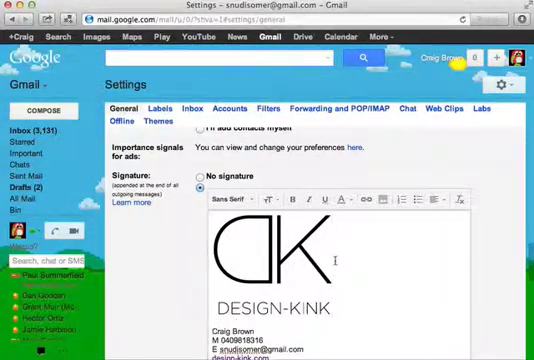
Shrink the signature's Design-Kink logo to the Small size above the contact lines.
scroll(down, 3)
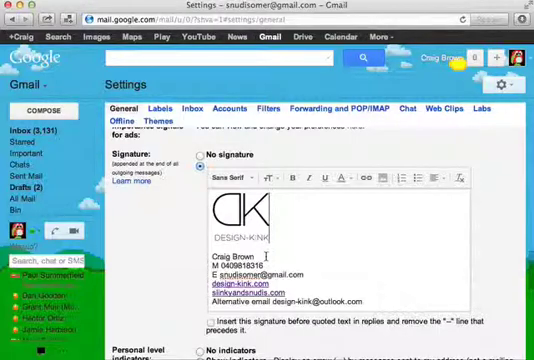
scroll(down, 3)
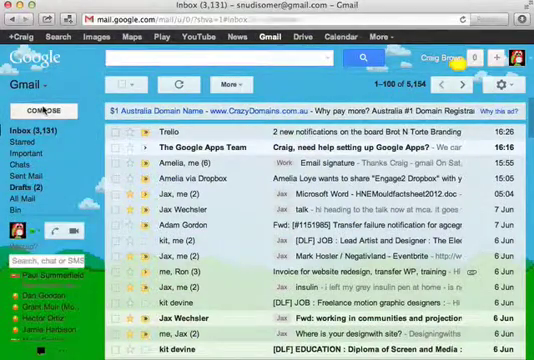
Start a new message to confirm the signature's name, contact lines and links appear.
click(41, 110)
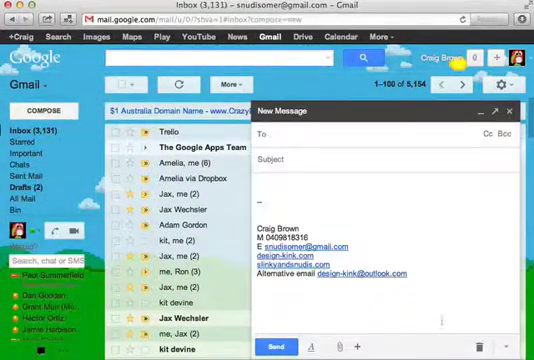